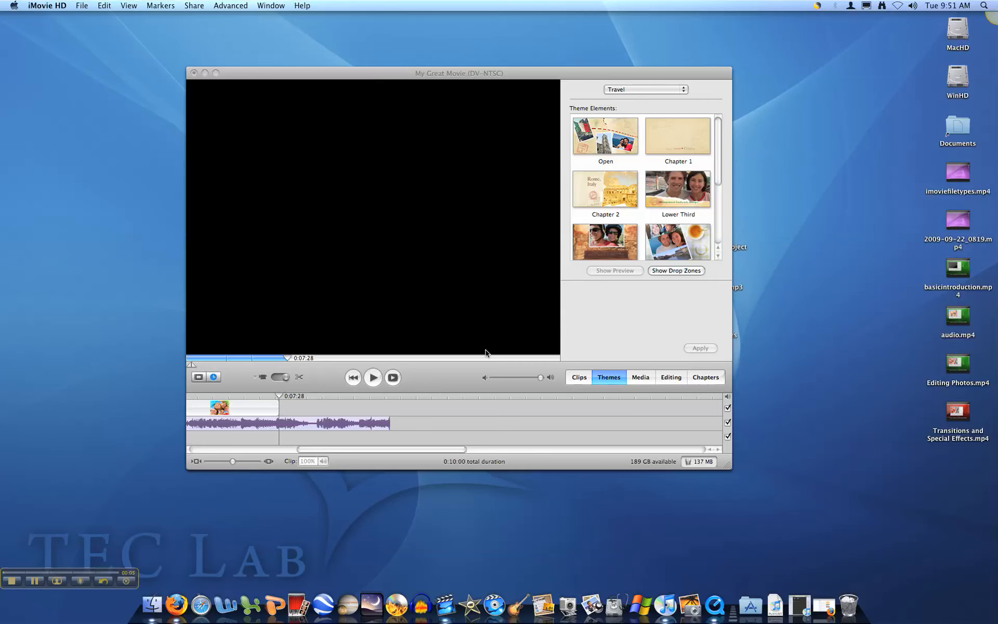
mouse_move(601, 329)
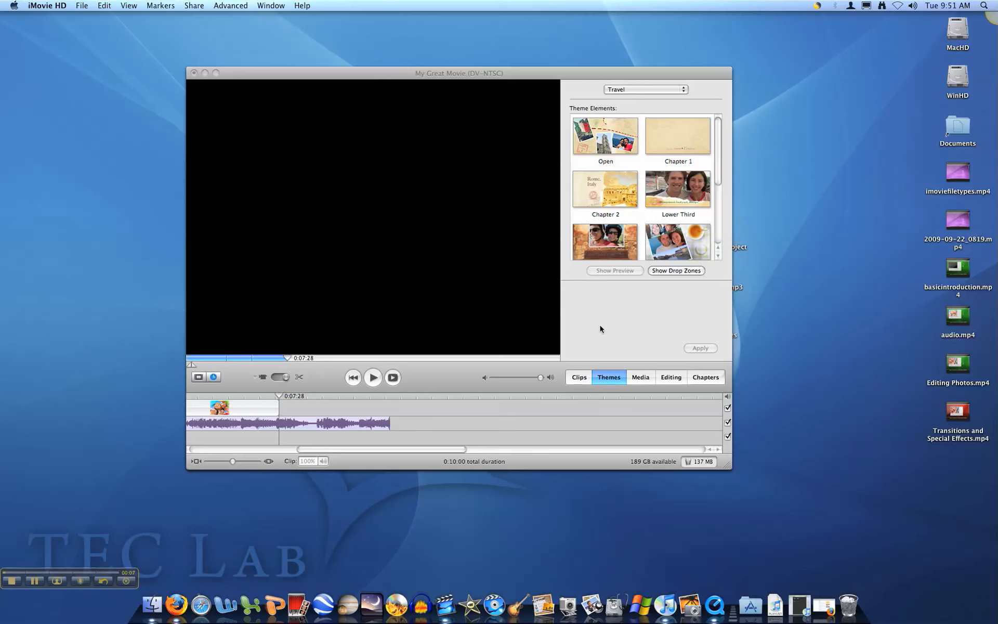
mouse_move(626, 396)
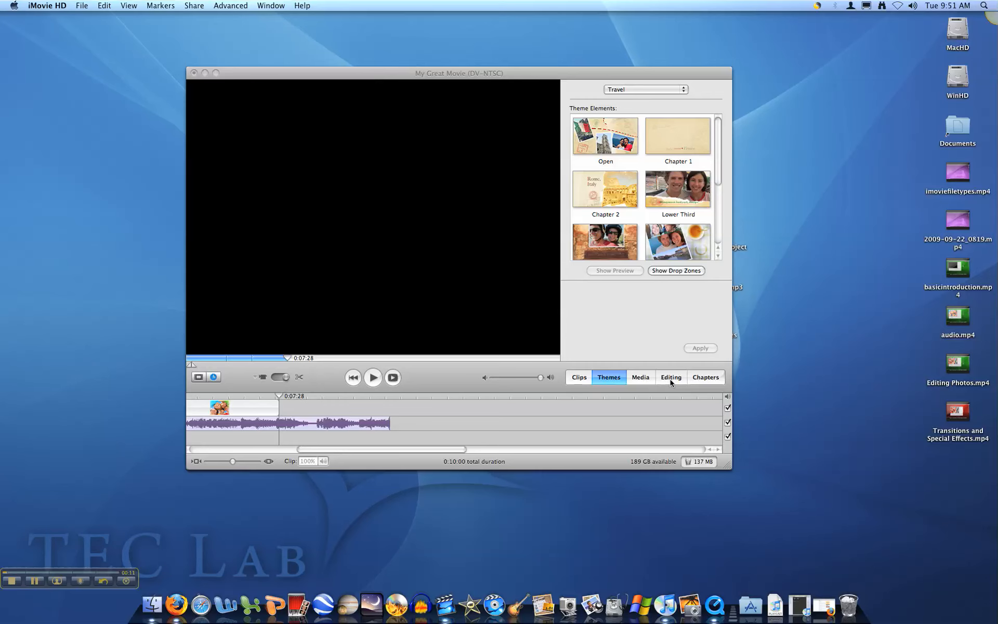
Step: Show the Editing tools and bring up the Titles list with Centered Title's text fields
left_click(670, 377)
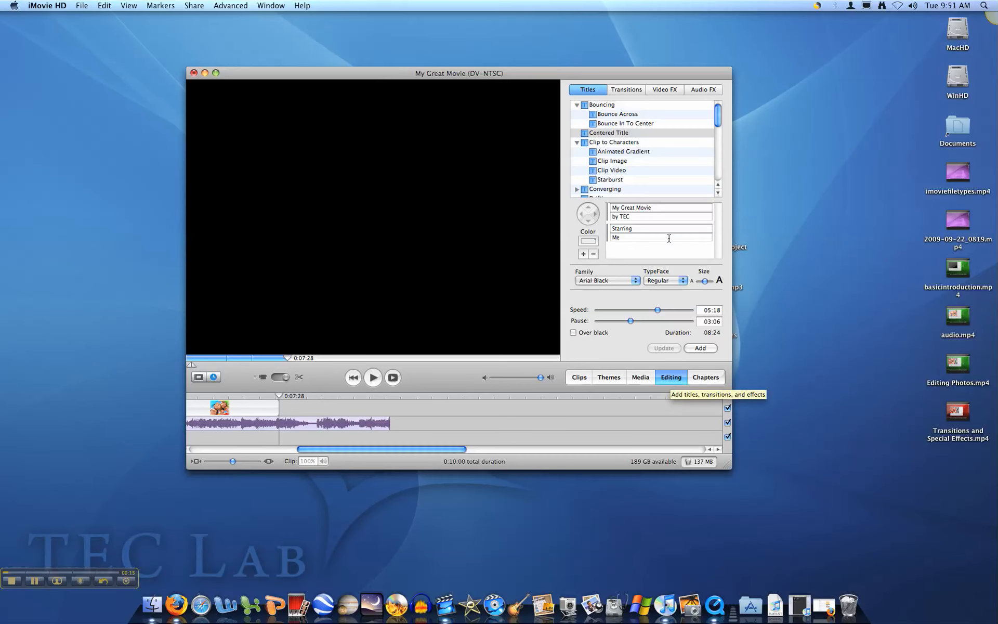
left_click(626, 89)
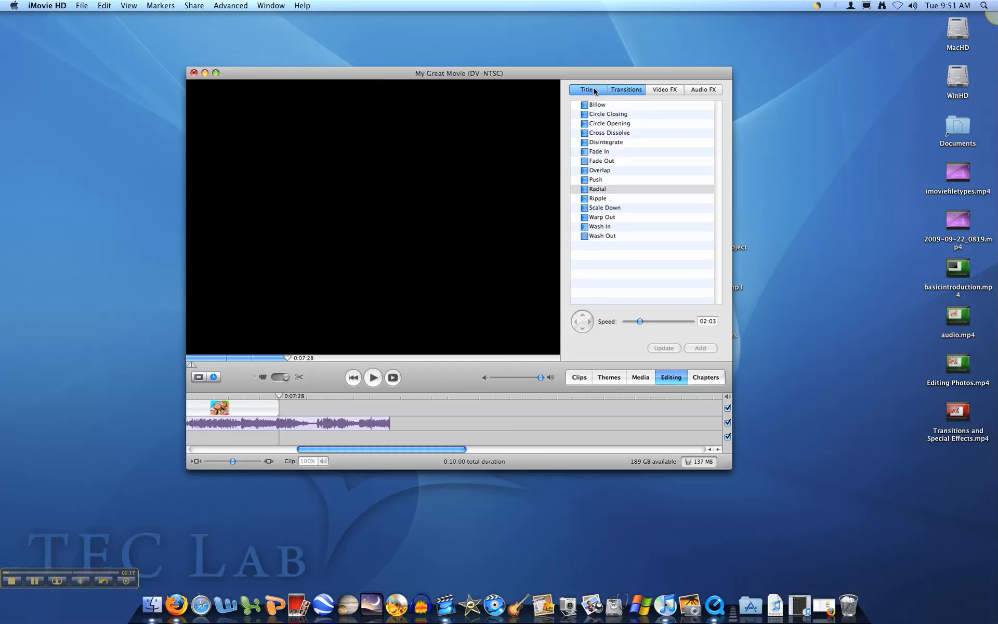
left_click(586, 89)
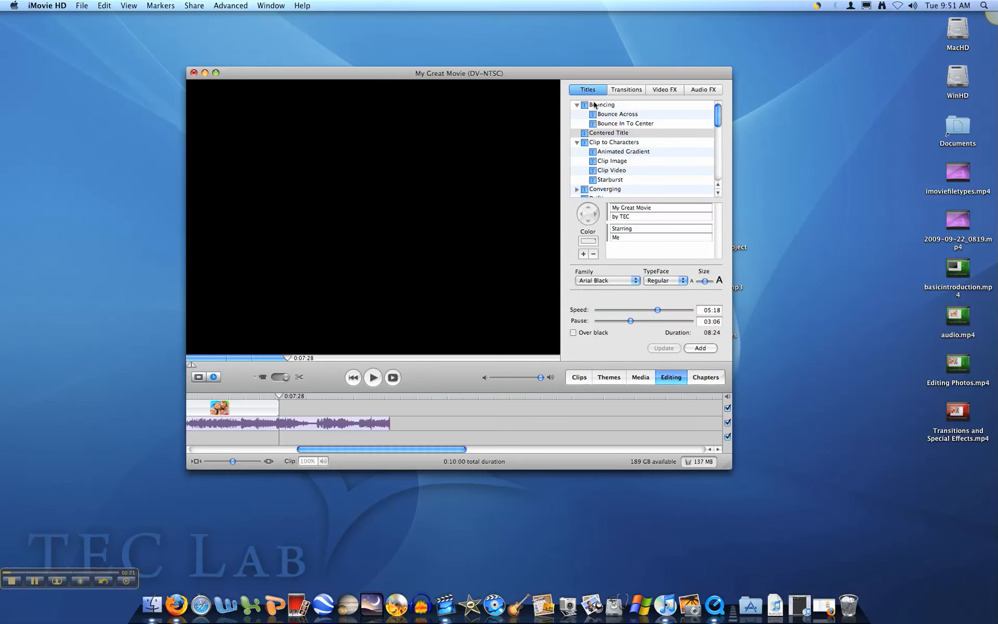
mouse_move(581, 134)
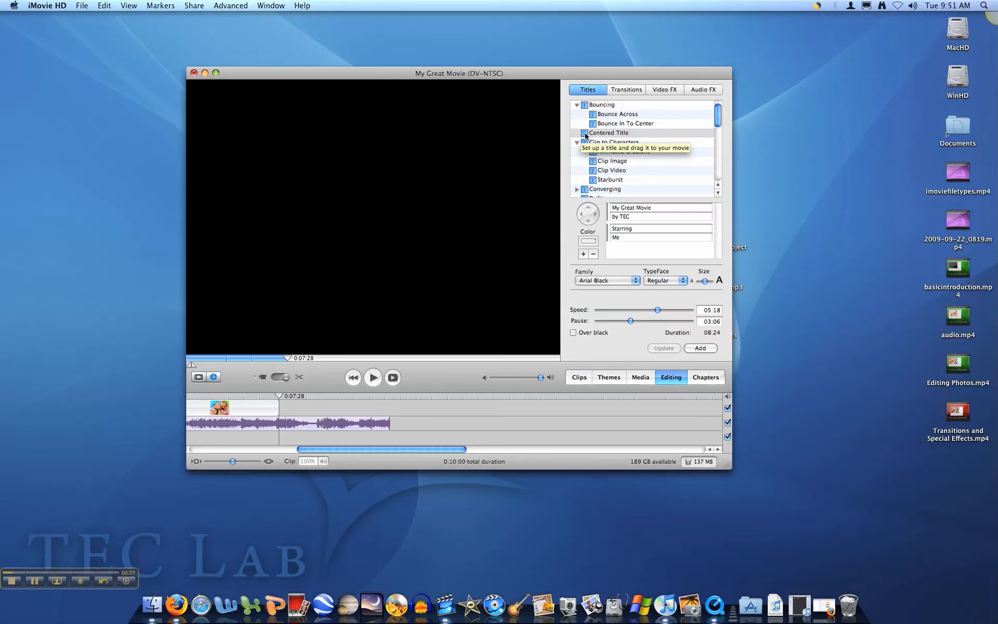
left_click(613, 132)
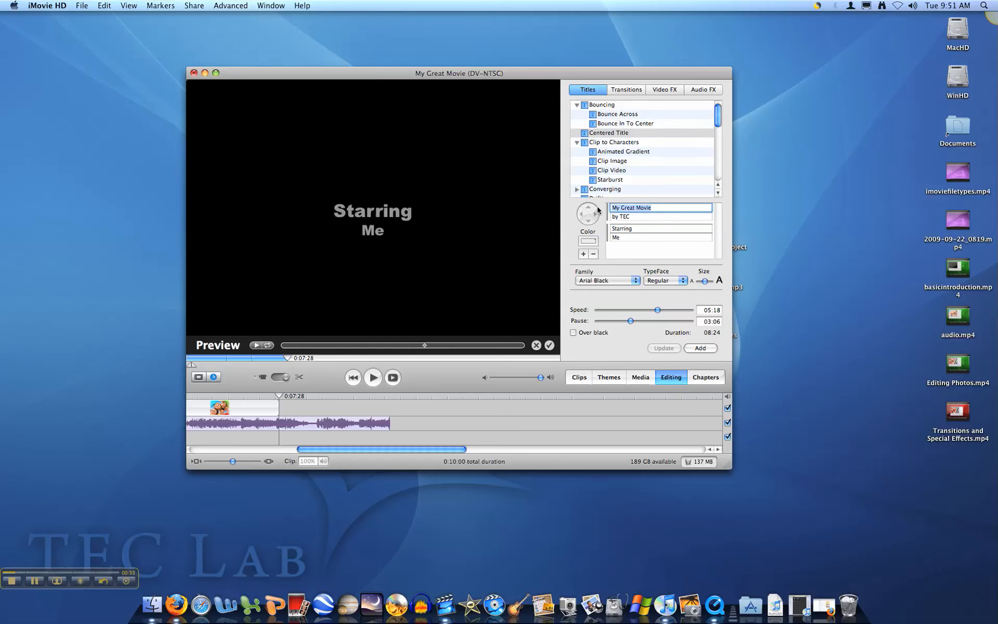
type("pid")
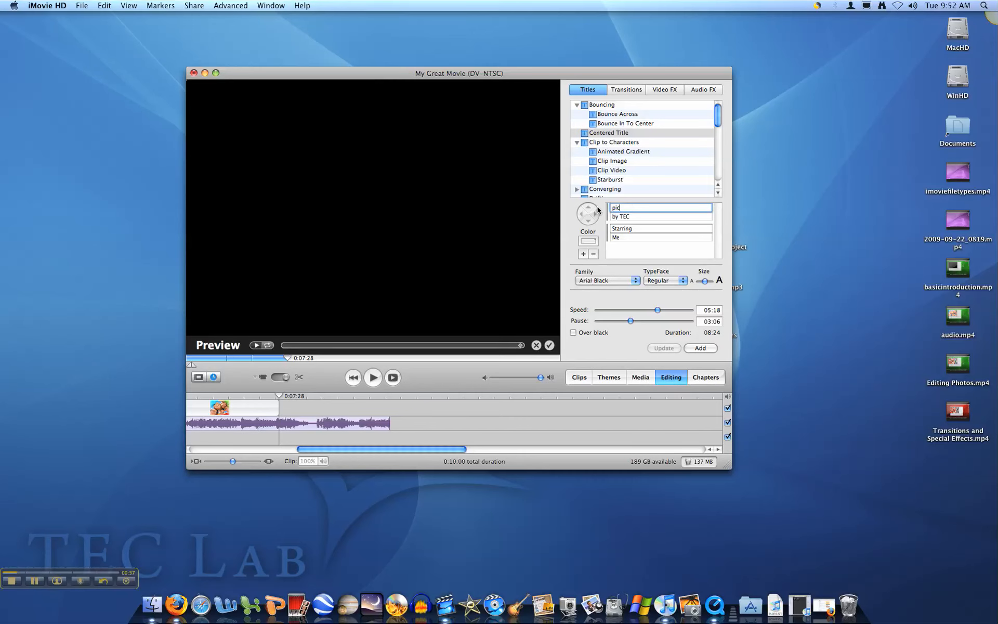
type("picture #1")
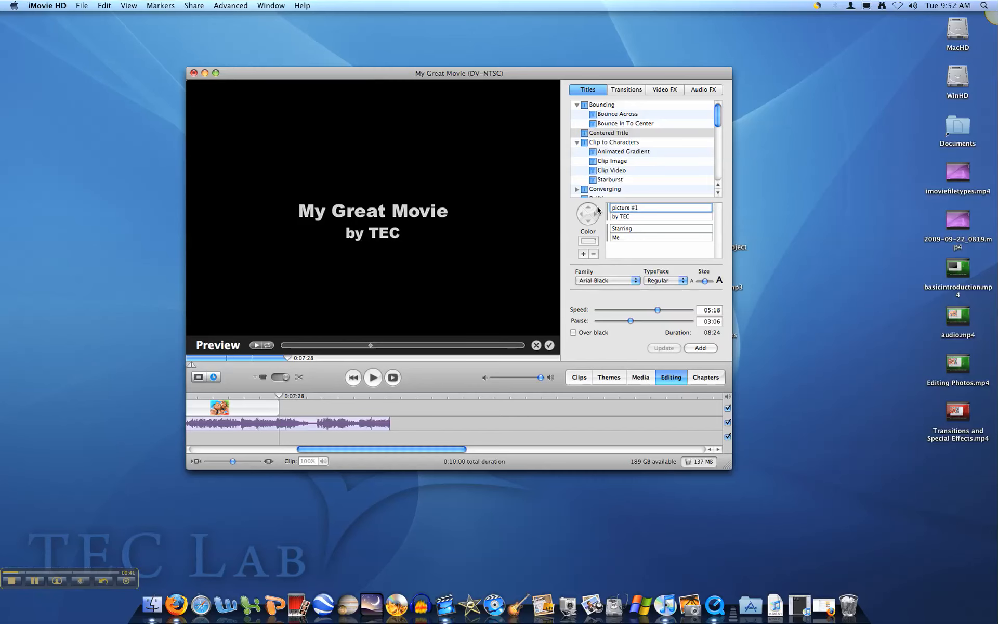
type("w")
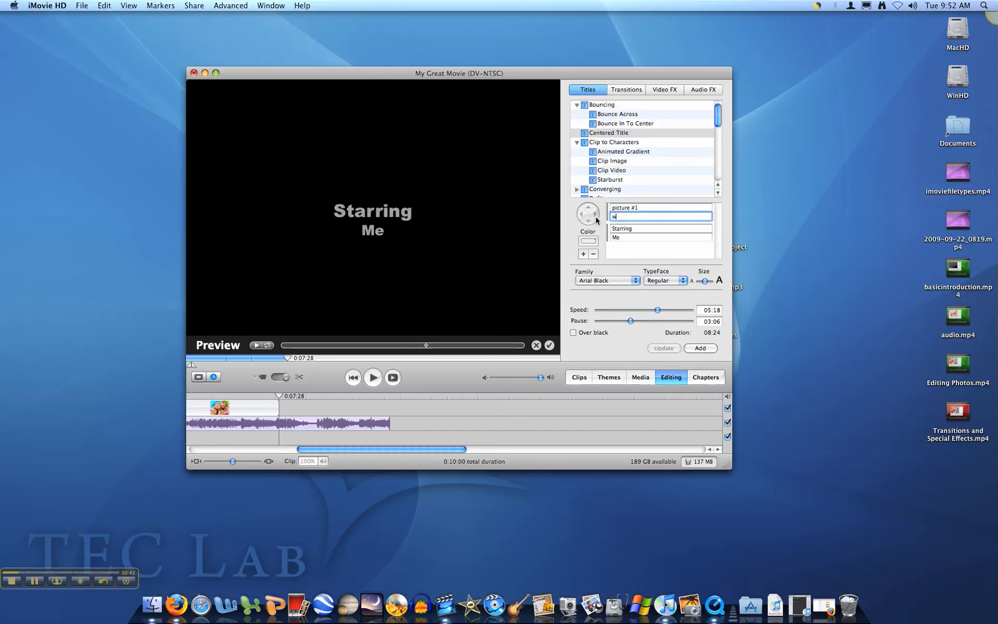
type("ww.")
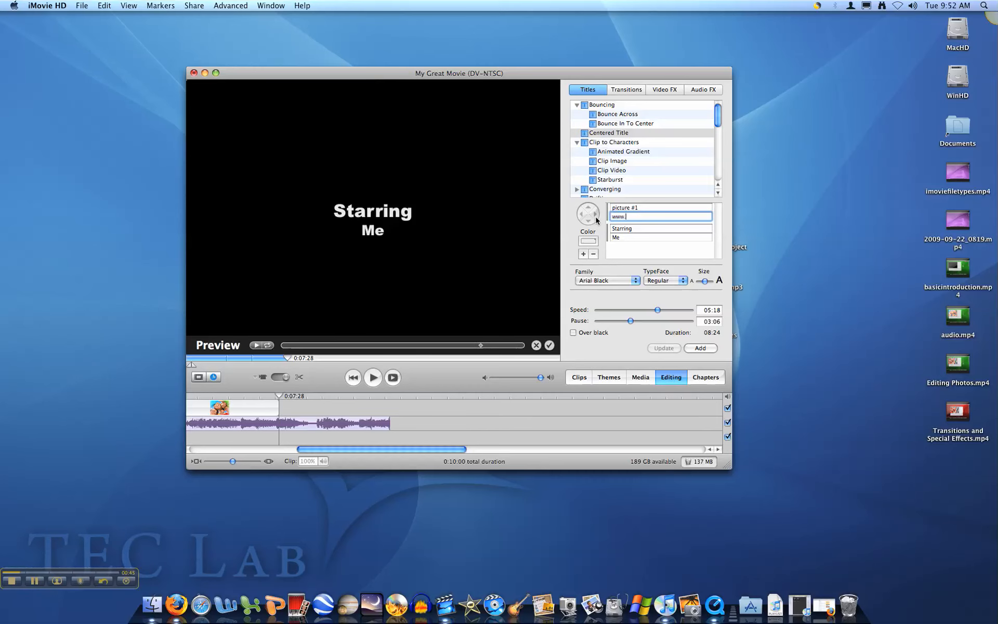
type("yahoo.com")
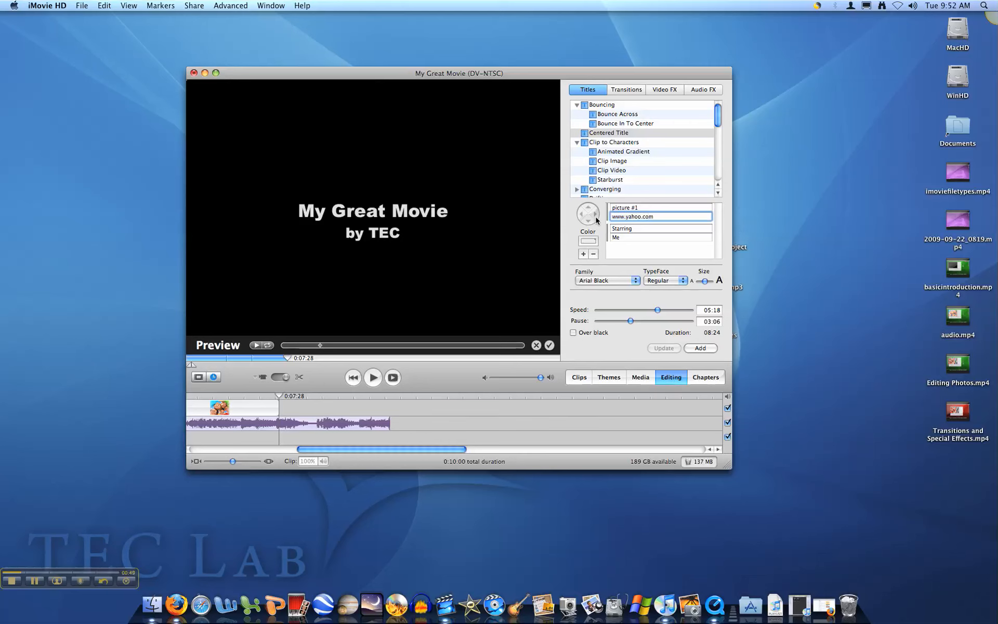
left_click(660, 228)
type("picture #2")
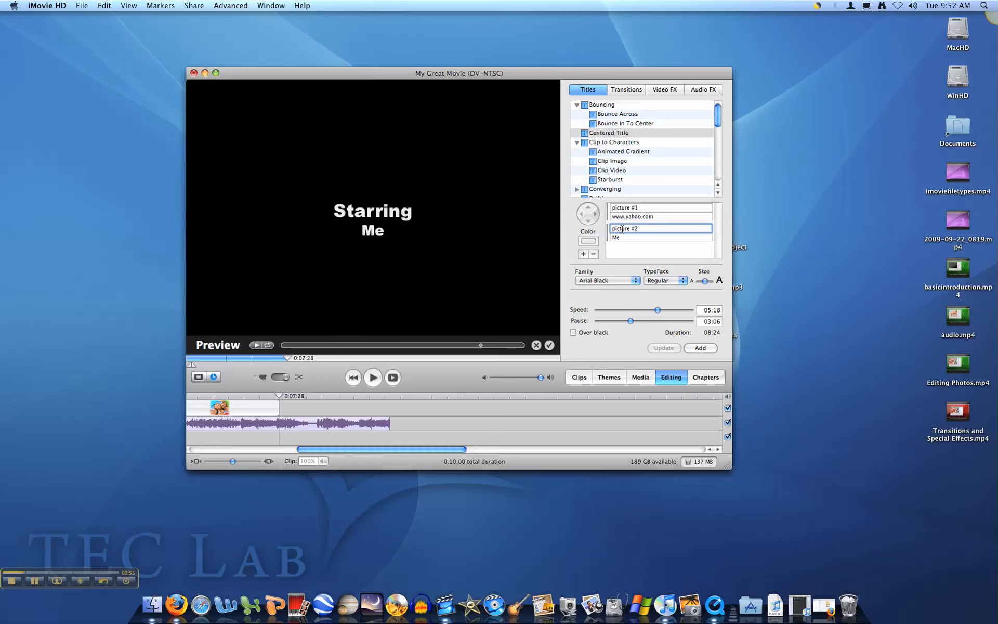
left_click(659, 238)
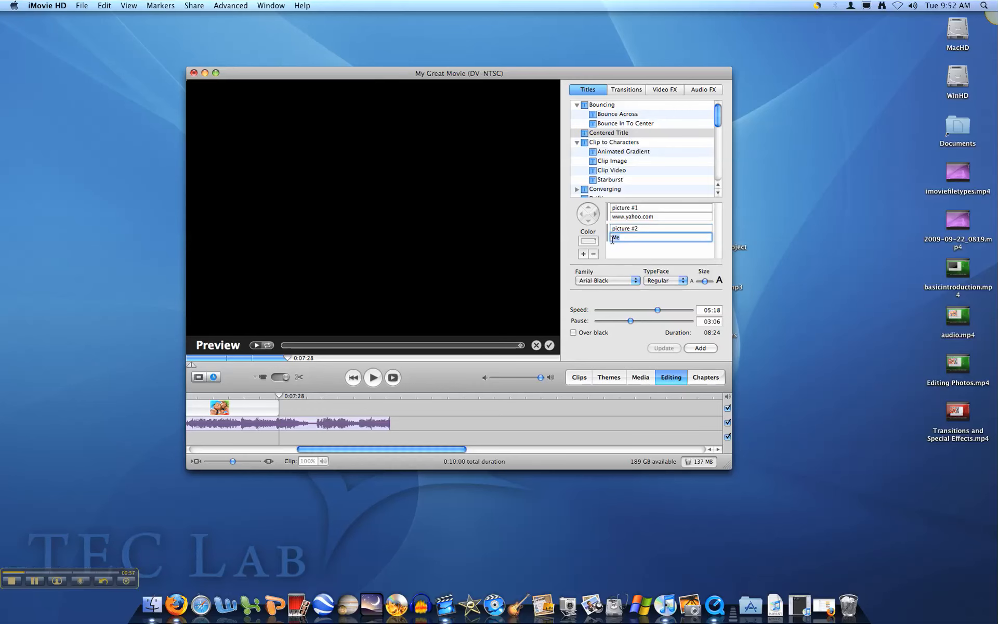
type("www.google.com")
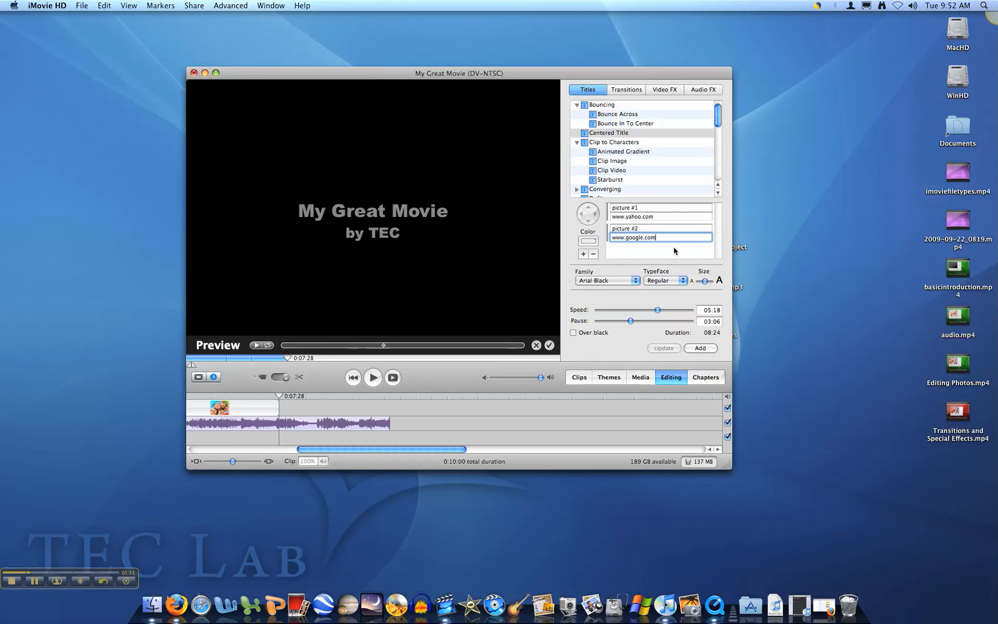
left_click(582, 254)
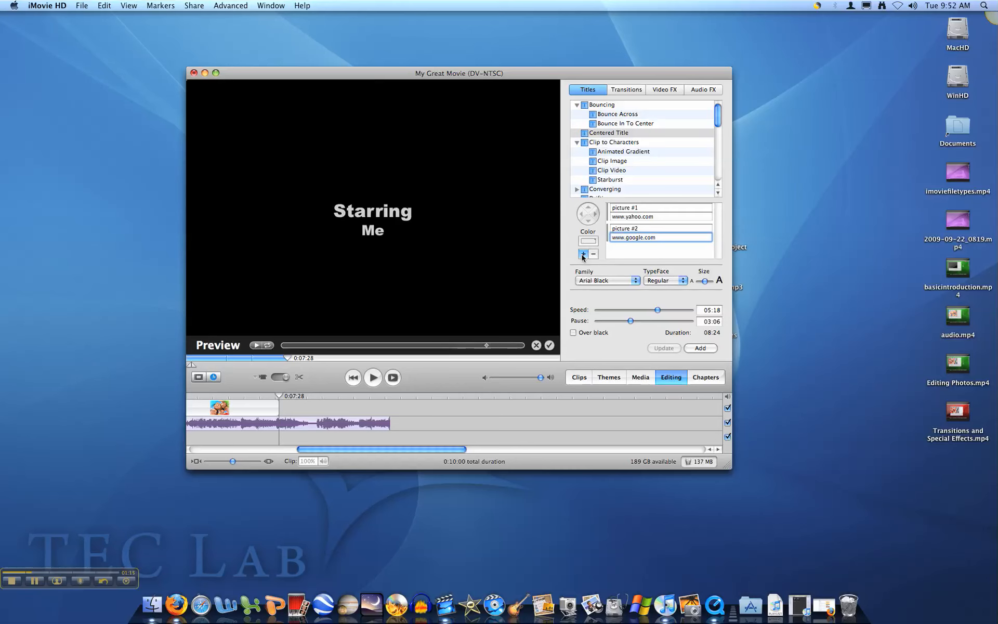
Step: Add a third title line pair reading 'picture #3' and 'etc.'
left_click(583, 254)
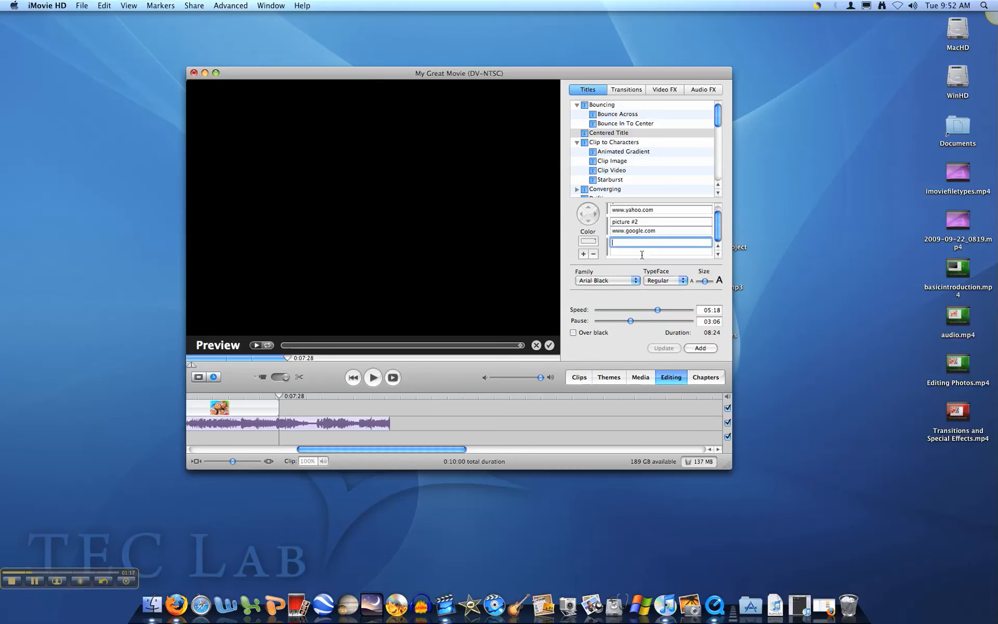
left_click(254, 346)
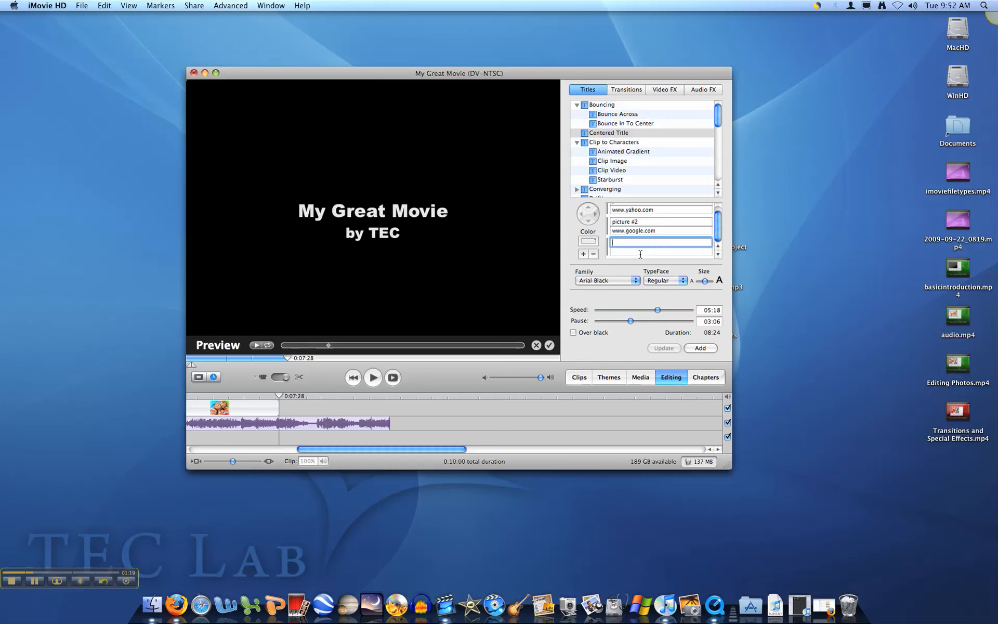
type("pid")
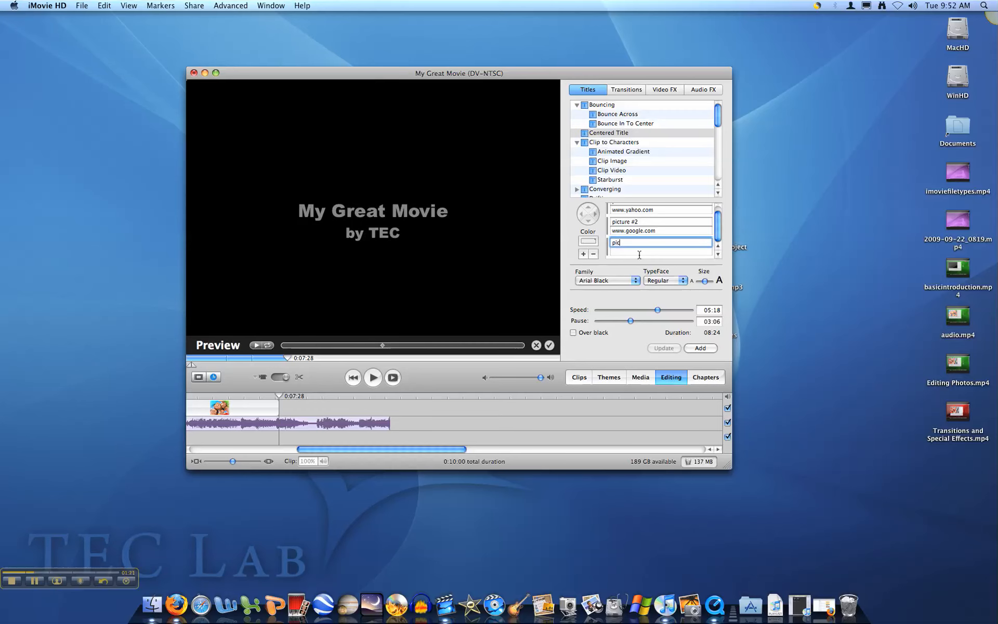
type("picture #3")
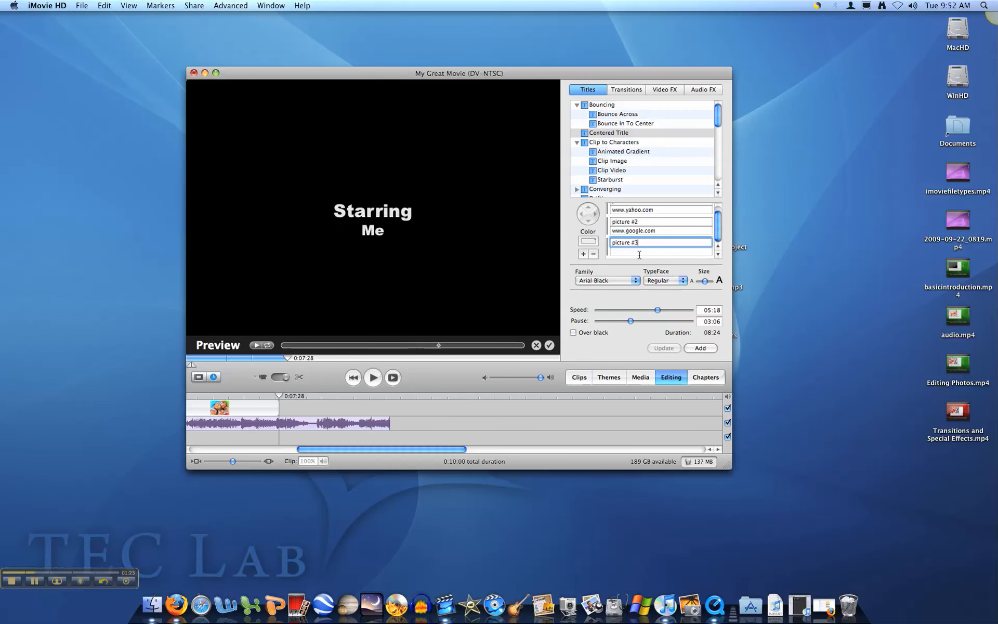
type("etc.")
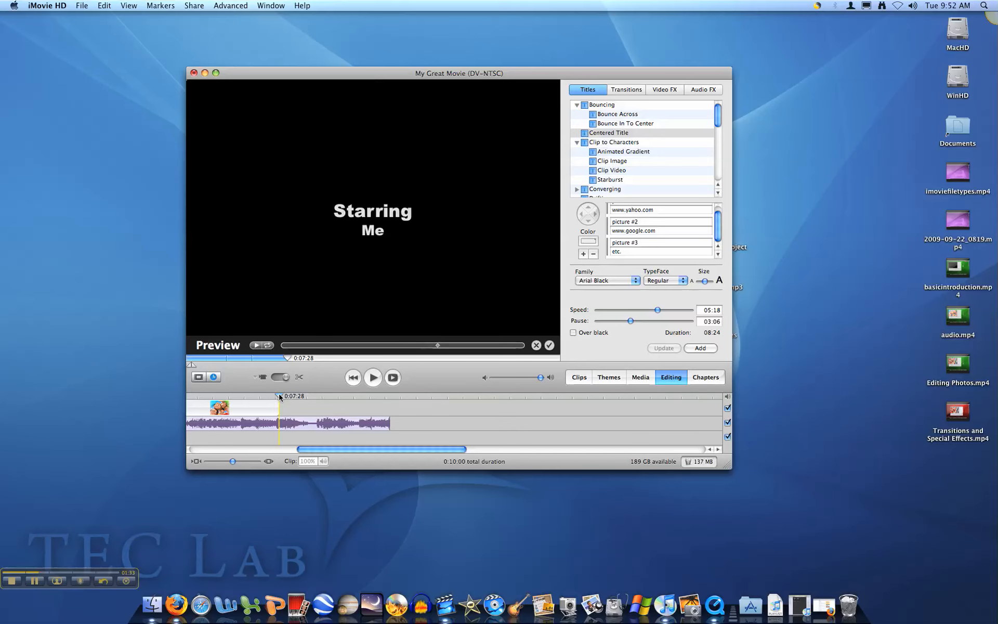
Step: Place the citations title over black at the movie's end and play from the start
left_click(700, 348)
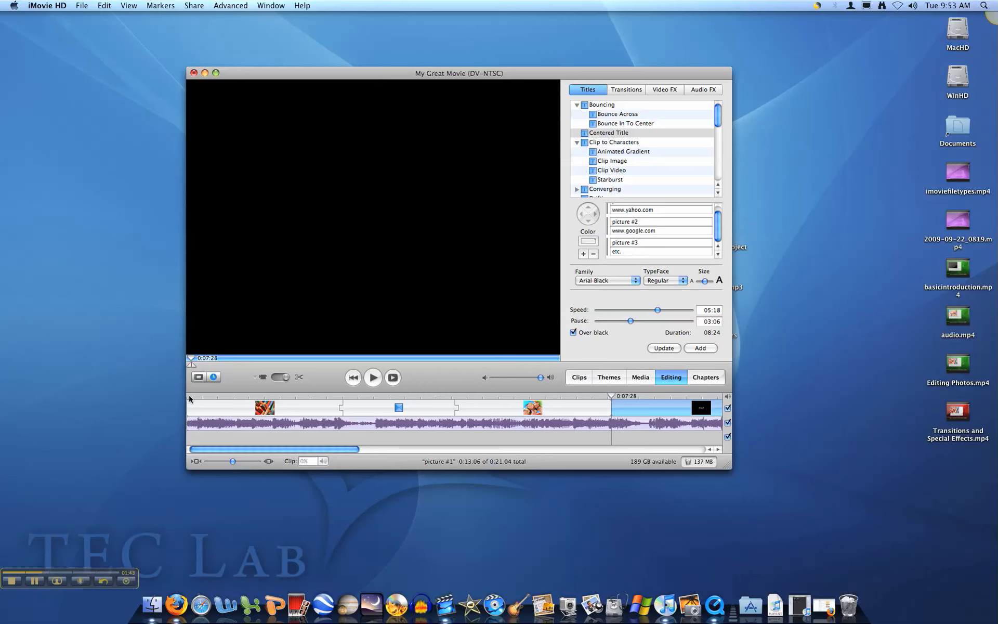
left_click(372, 377)
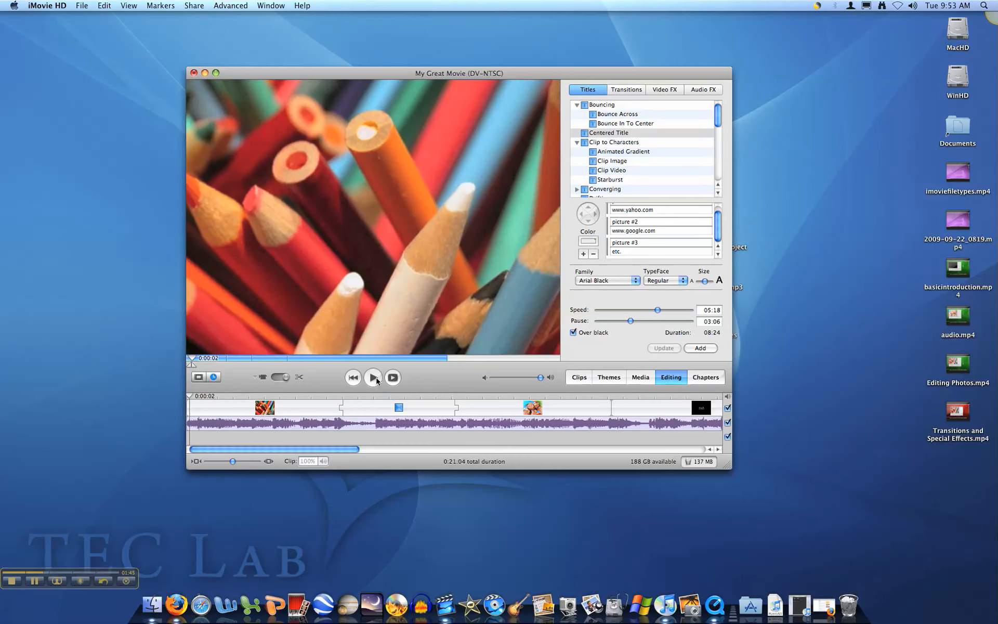
mouse_move(373, 377)
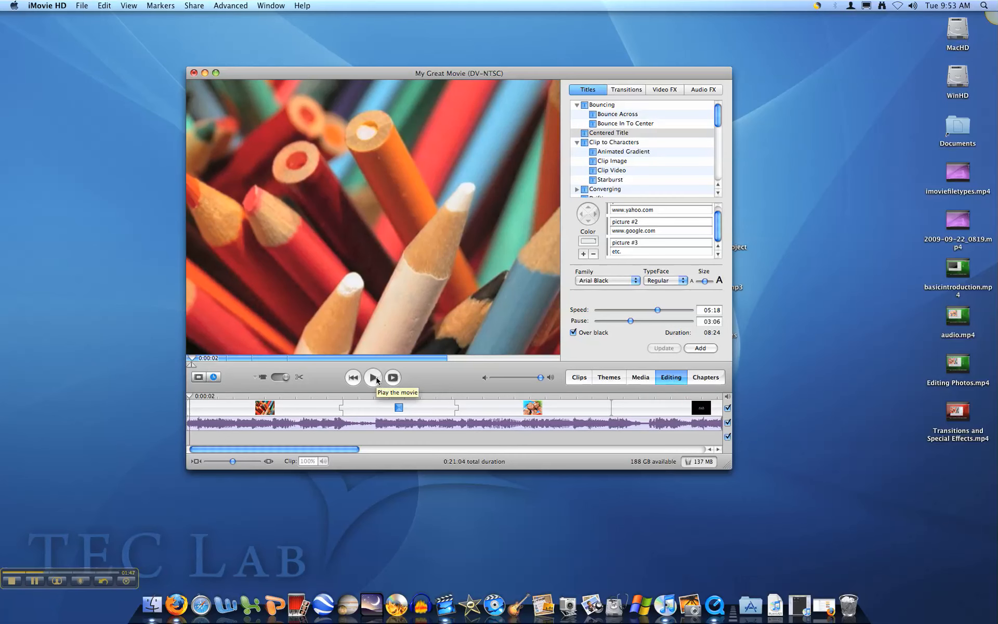